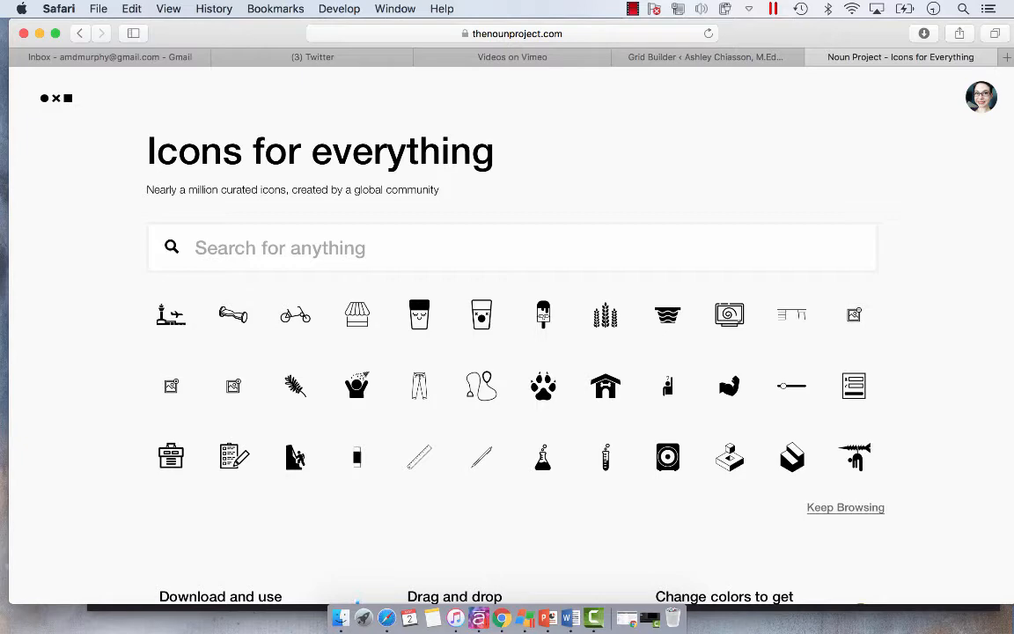
Step: Browse The Noun Project results and search 'docu' to reach the padlocked Documents icon by Kidiladon
scroll("down", 3)
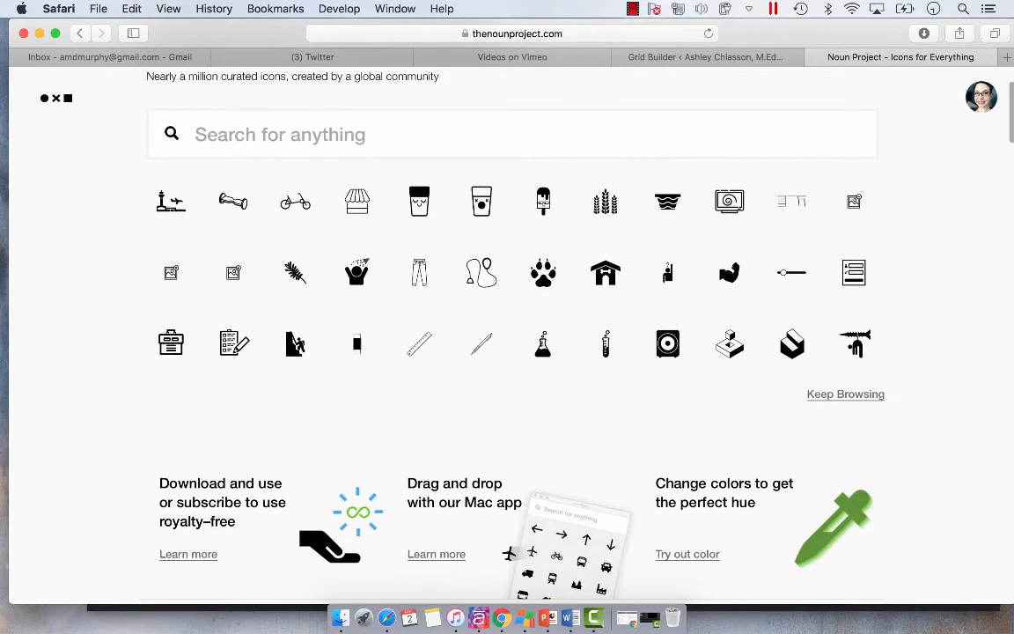
scroll("down", 3)
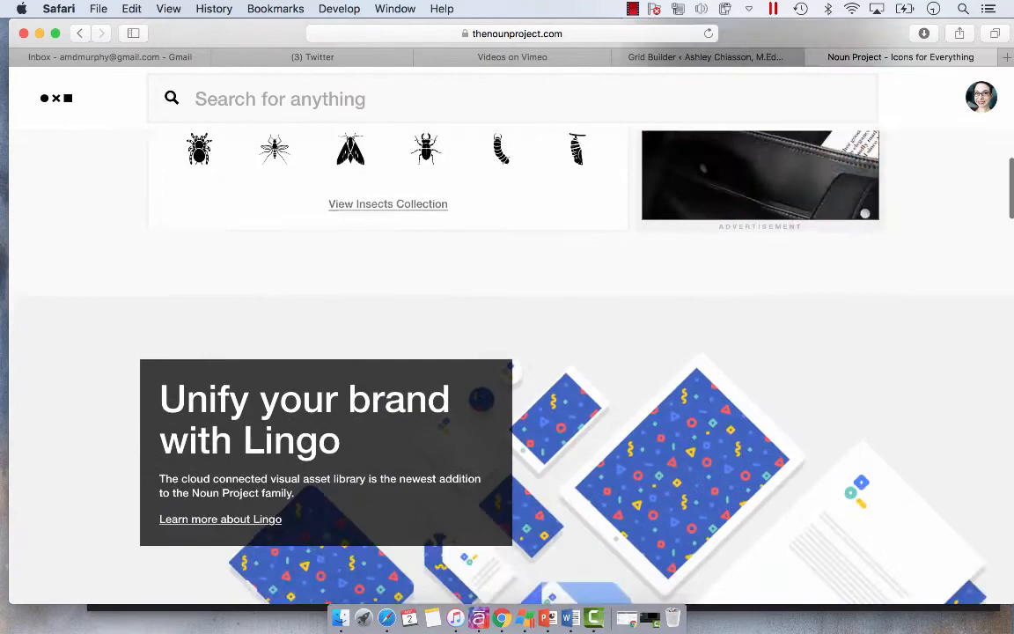
scroll("down", 3)
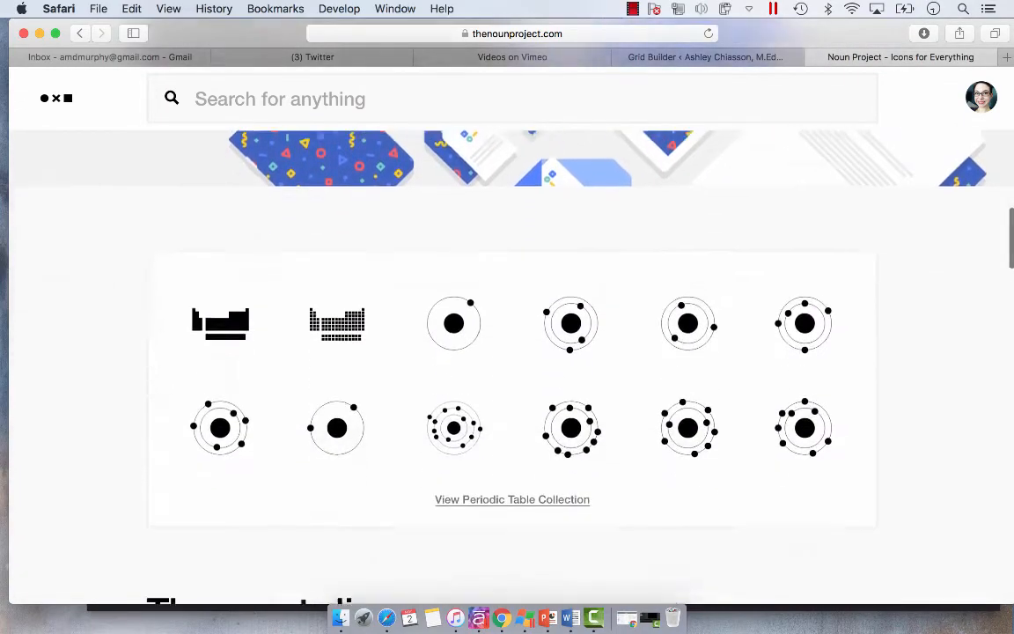
scroll("down", 3)
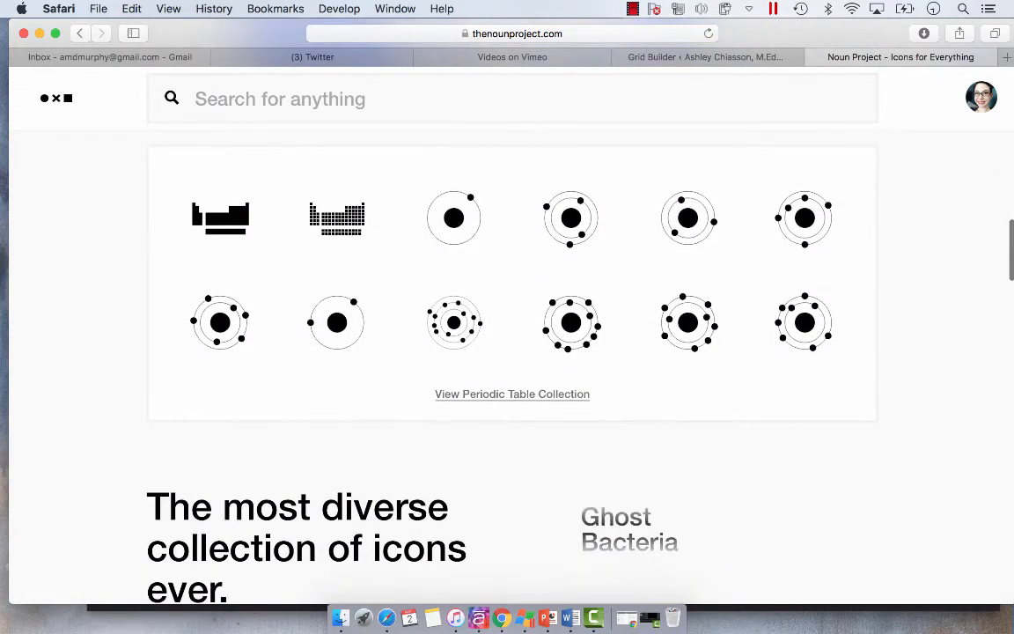
scroll("down", 3)
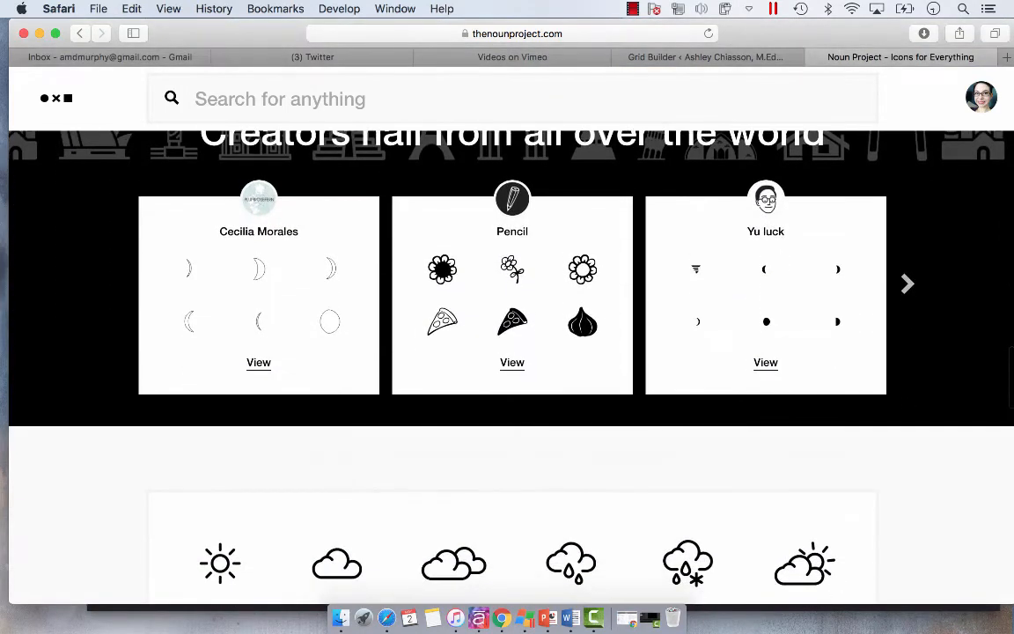
mouse_move(442, 322)
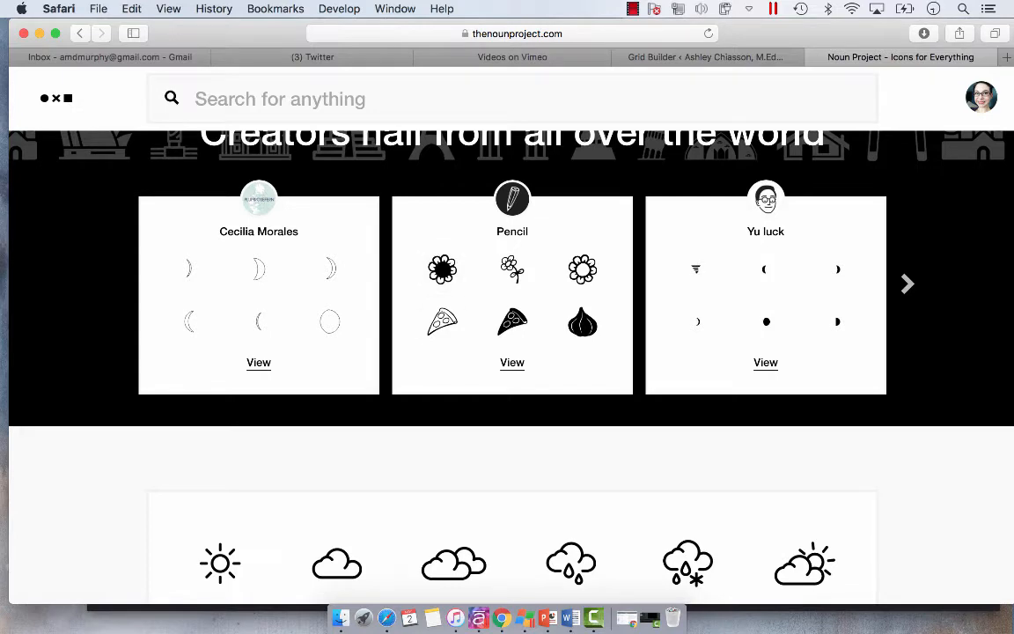
scroll("down", 3)
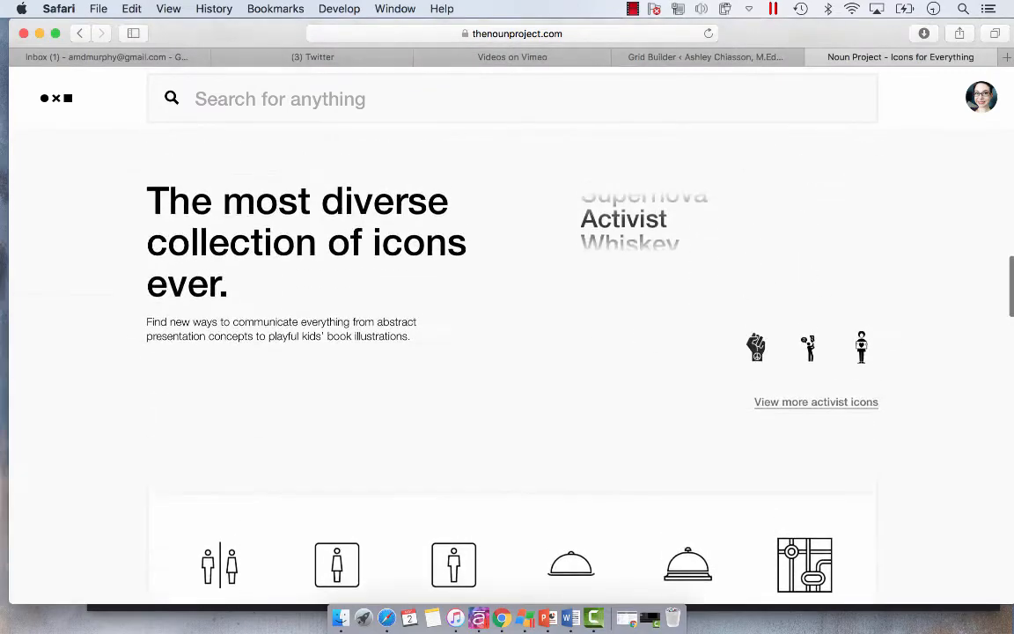
scroll("down", 3)
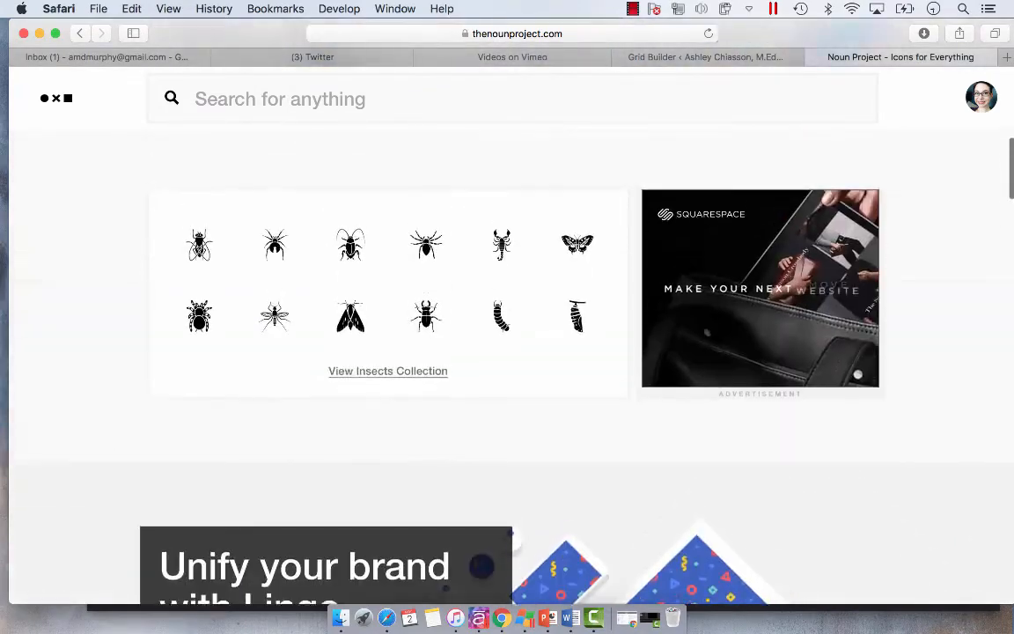
scroll("up", 3)
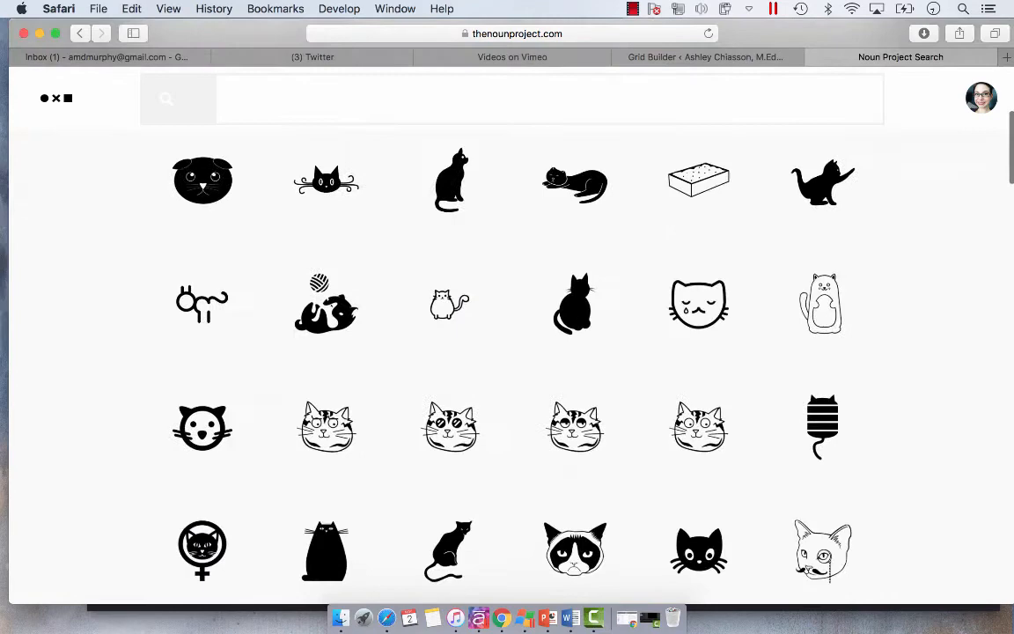
type("docu")
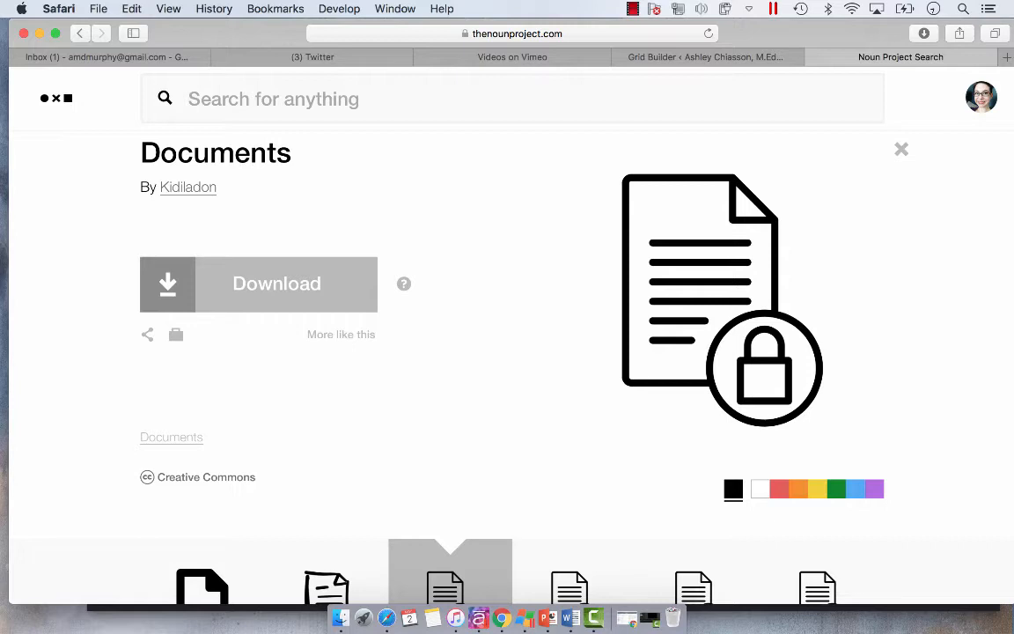
Step: Preview the padlock document icon in purple then green, and search for 'checkboxes'
left_click(780, 489)
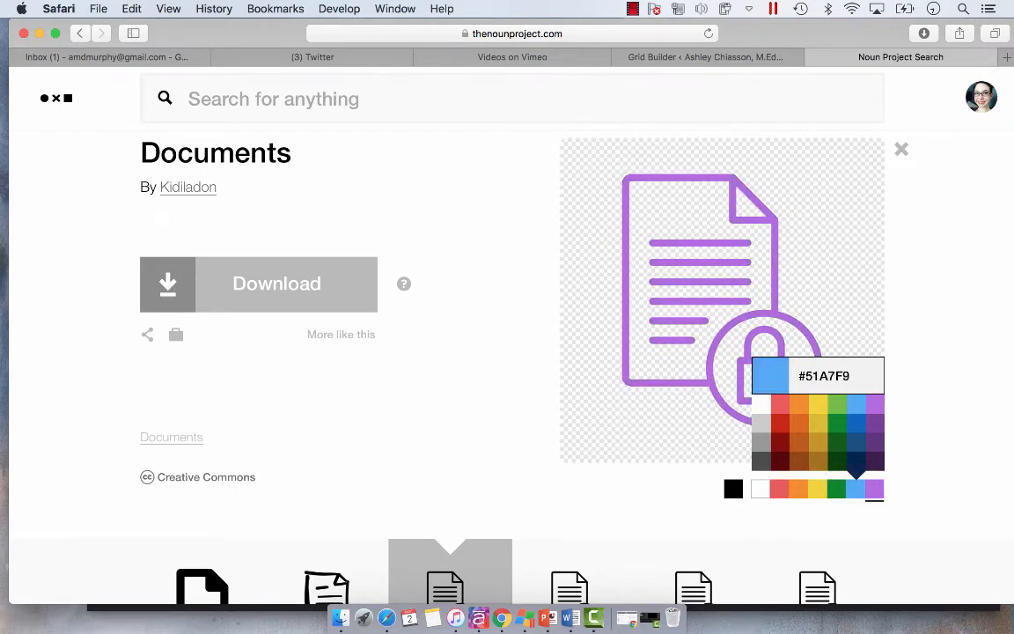
left_click(759, 489)
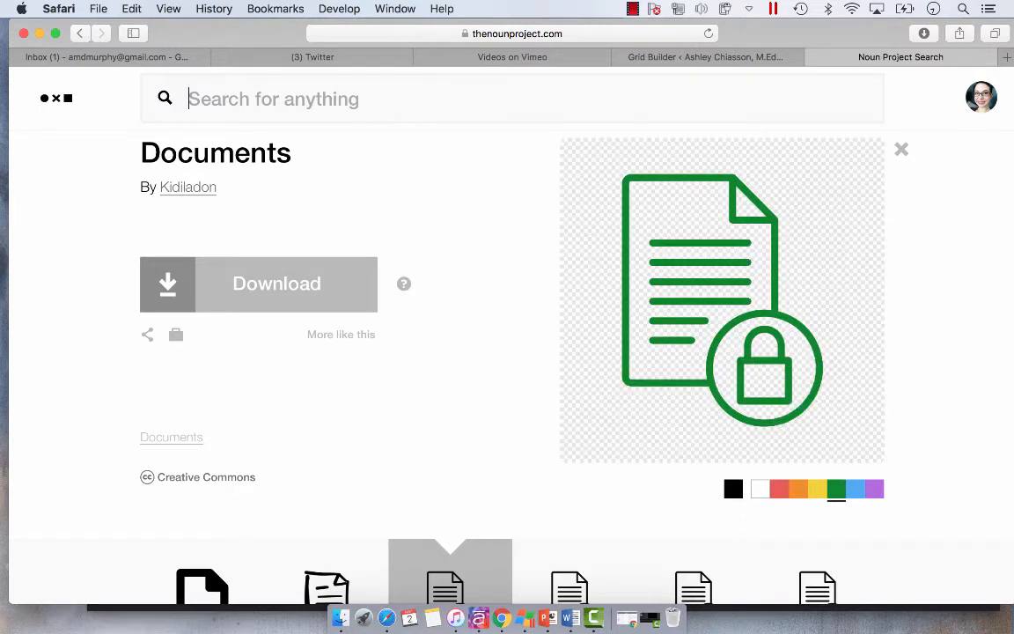
type("checkboxes")
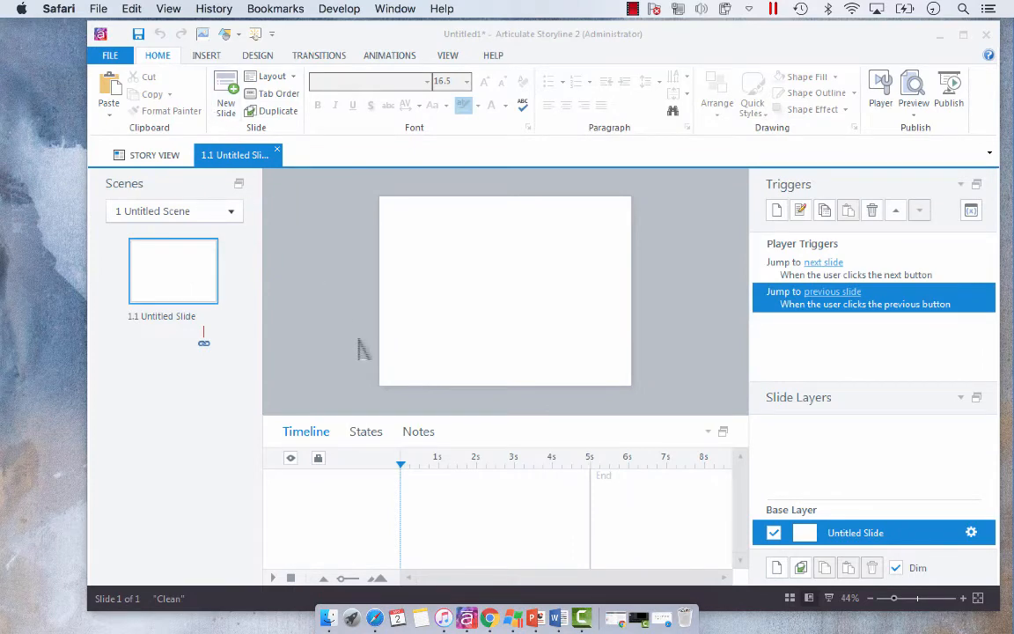
mouse_move(366, 291)
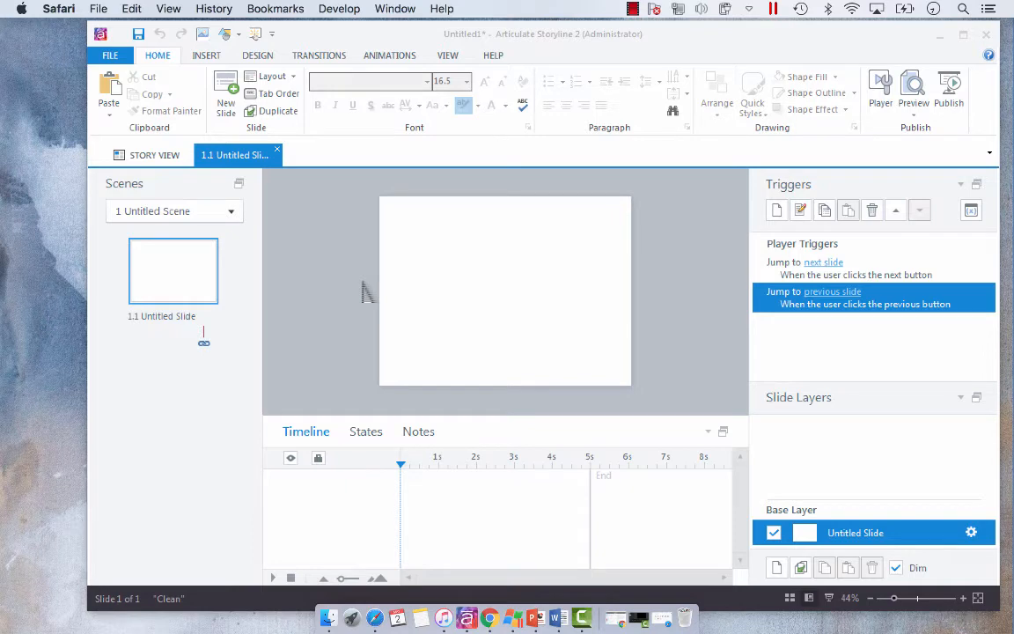
mouse_move(373, 291)
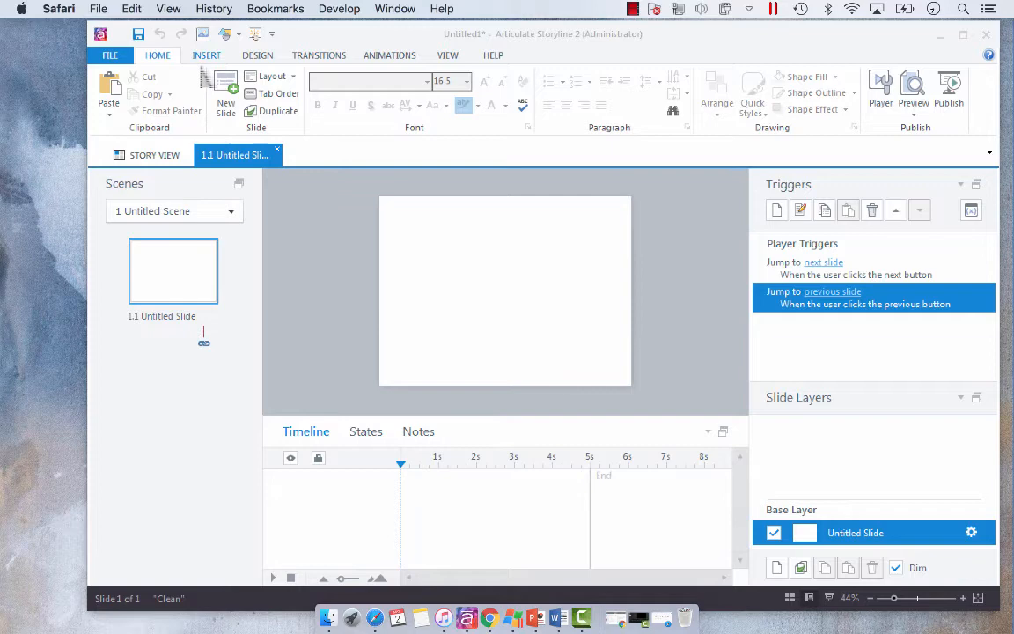
Step: Draw an oval on the left of the slide and fill it purple
left_click(225, 35)
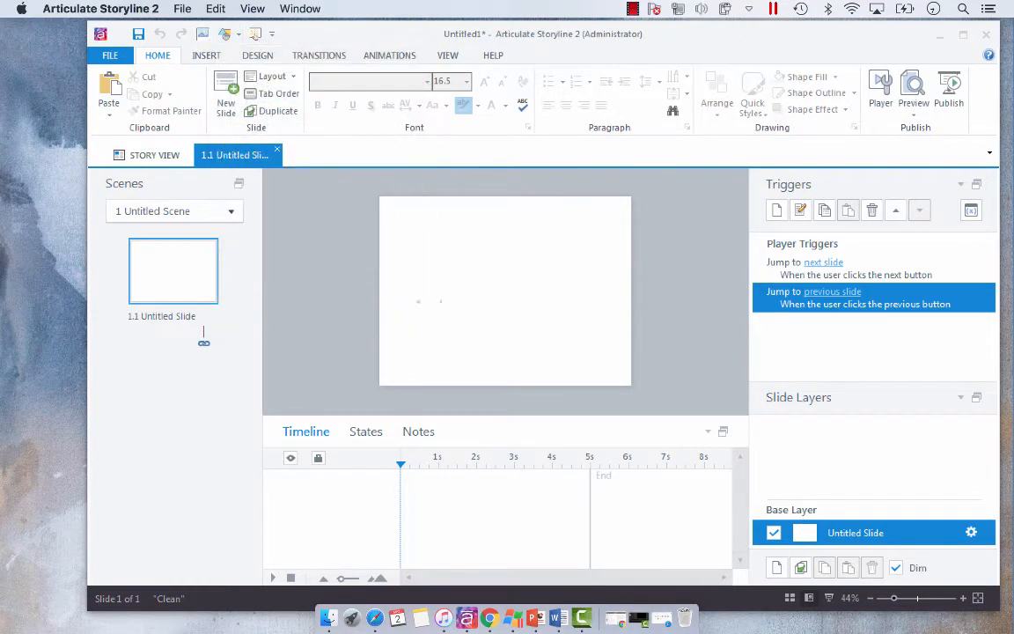
left_click_drag(419, 267, 458, 308)
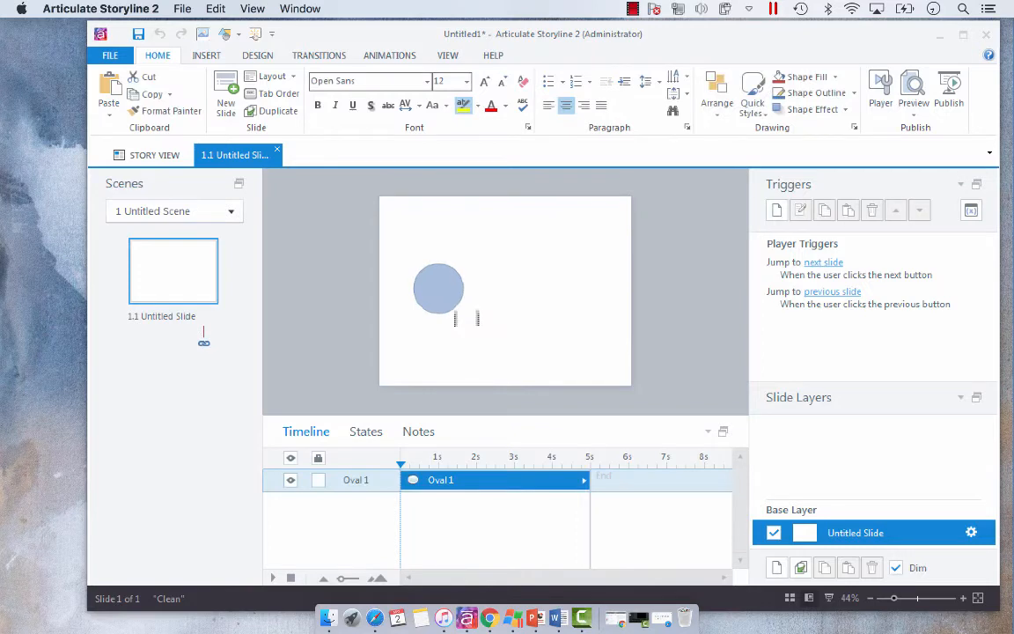
left_click(439, 288)
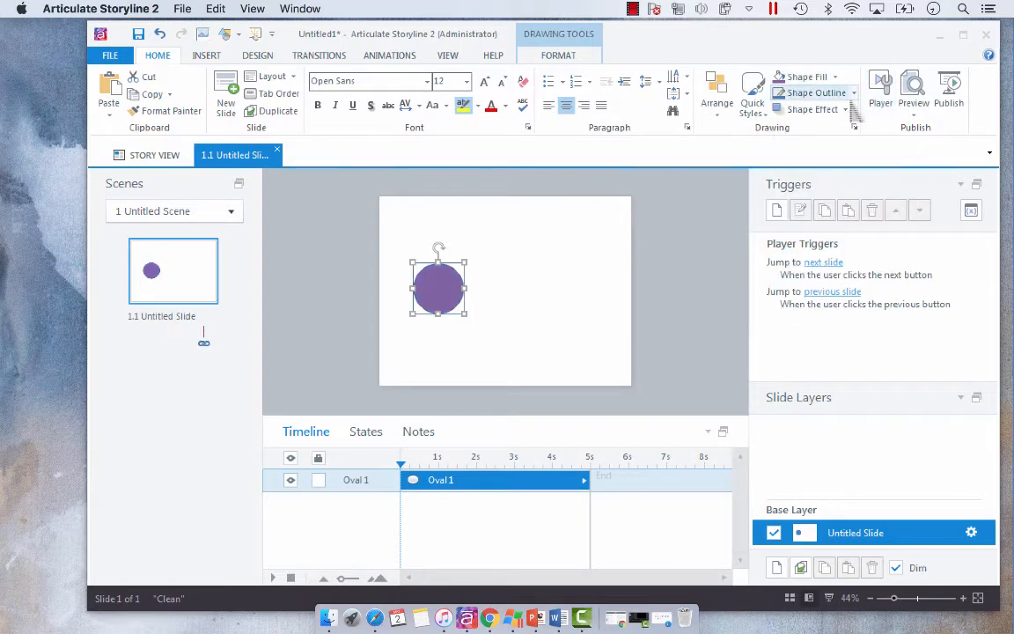
mouse_move(424, 342)
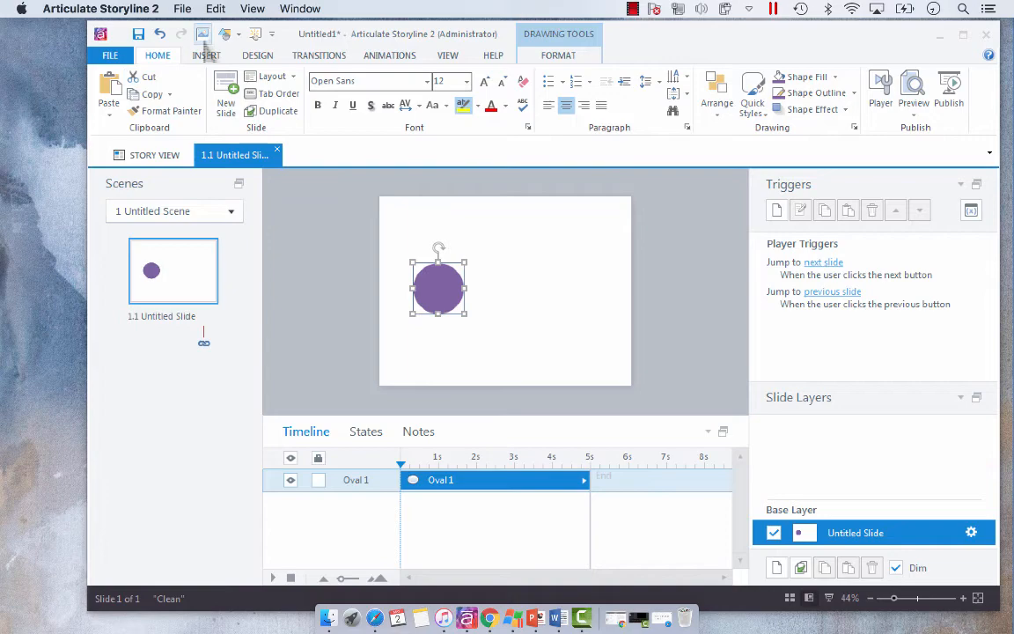
Step: Insert the downloaded padlock icon noun_161178.png from Downloads onto the slide
left_click(203, 35)
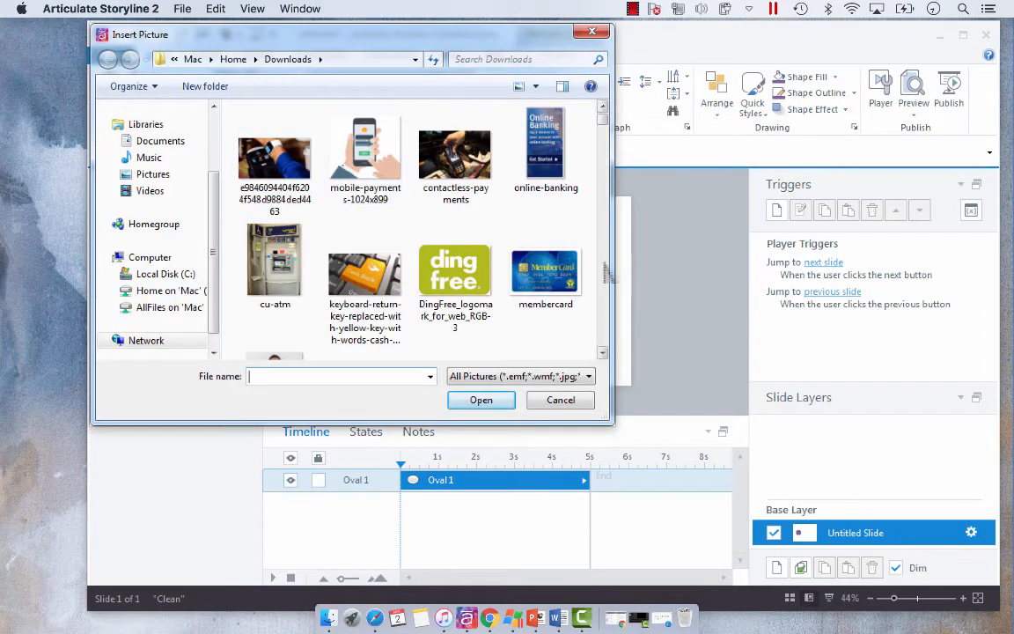
scroll("down", 3)
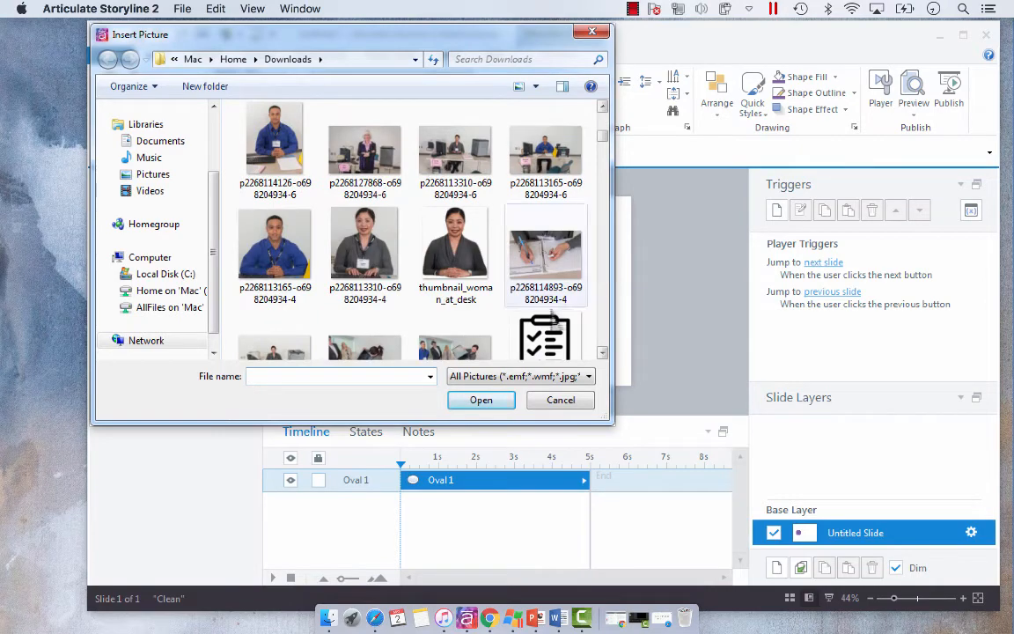
scroll("down", 3)
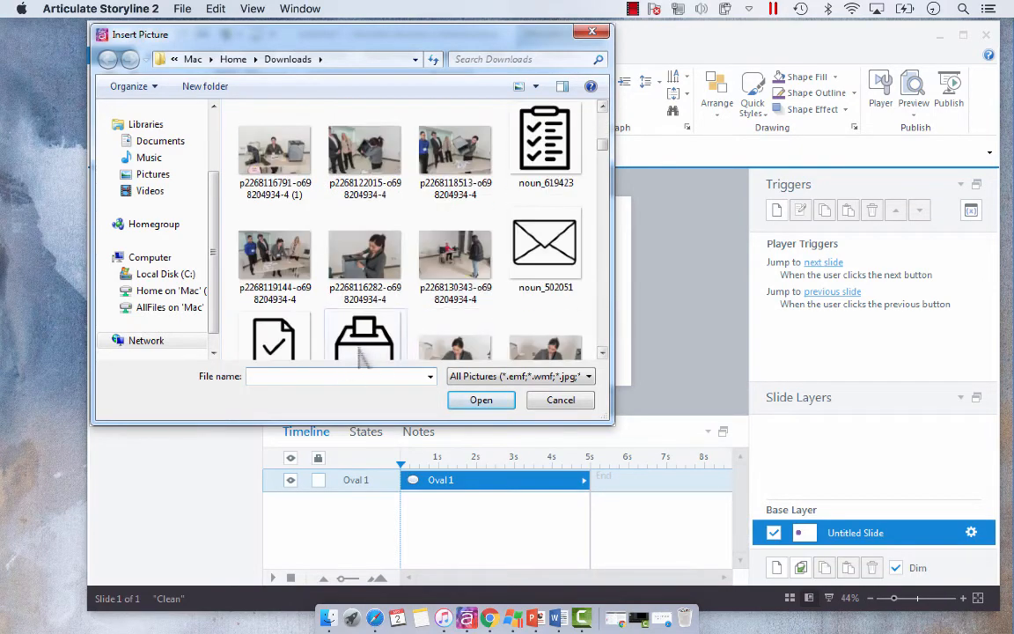
left_click(481, 400)
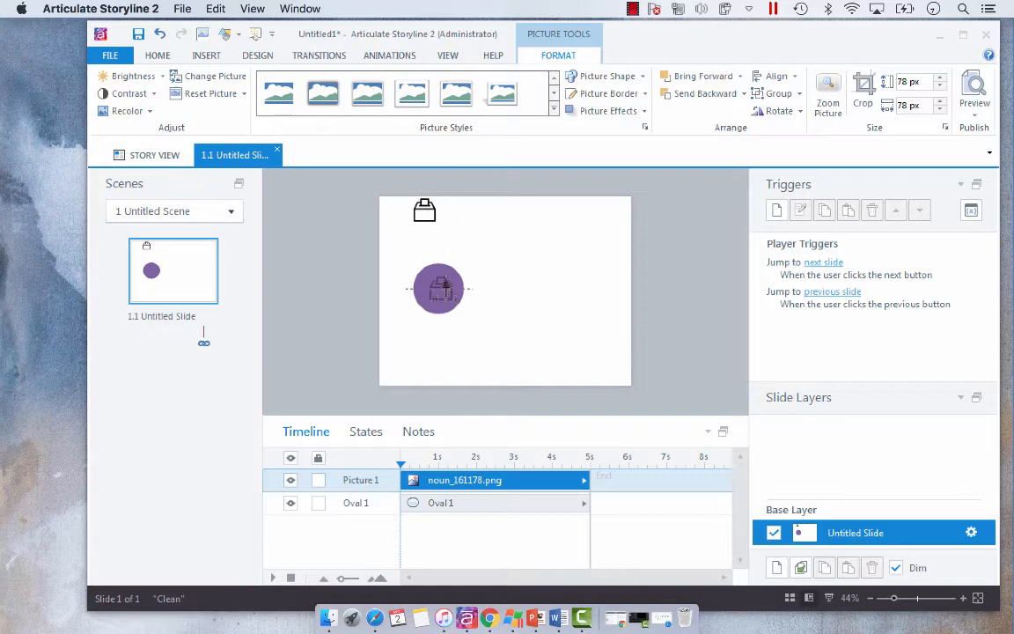
Step: Position the padlock picture centred on the purple oval via Size and Position
left_click(439, 289)
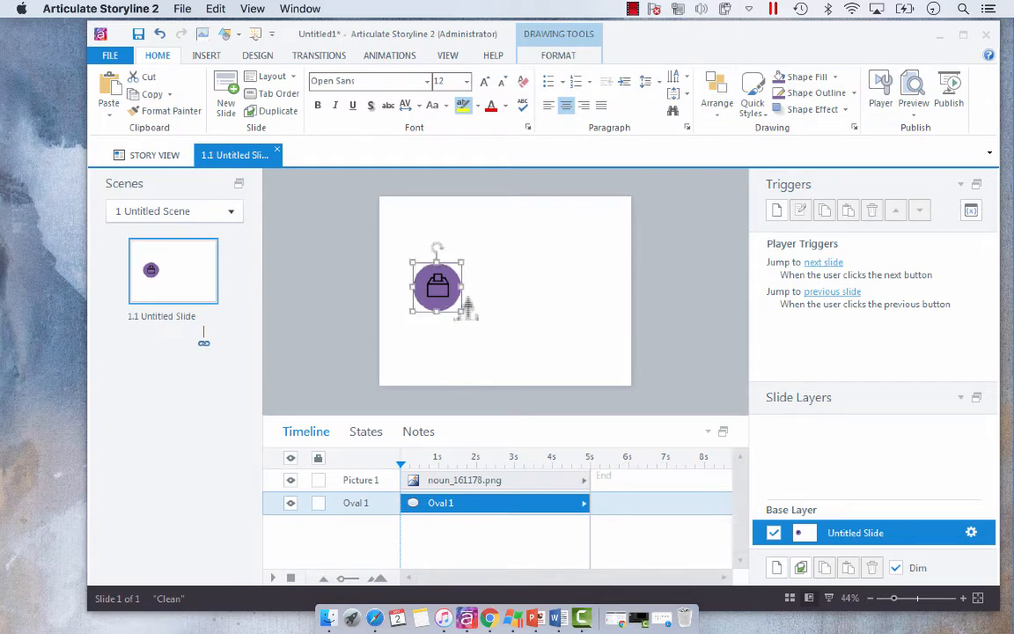
left_click(359, 479)
type("12")
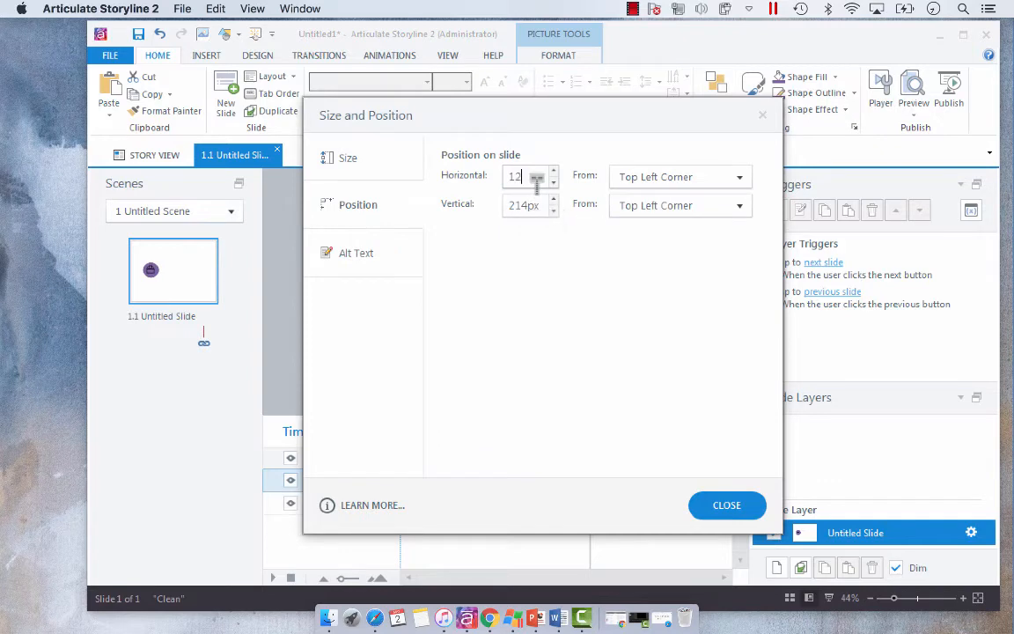
left_click(725, 505)
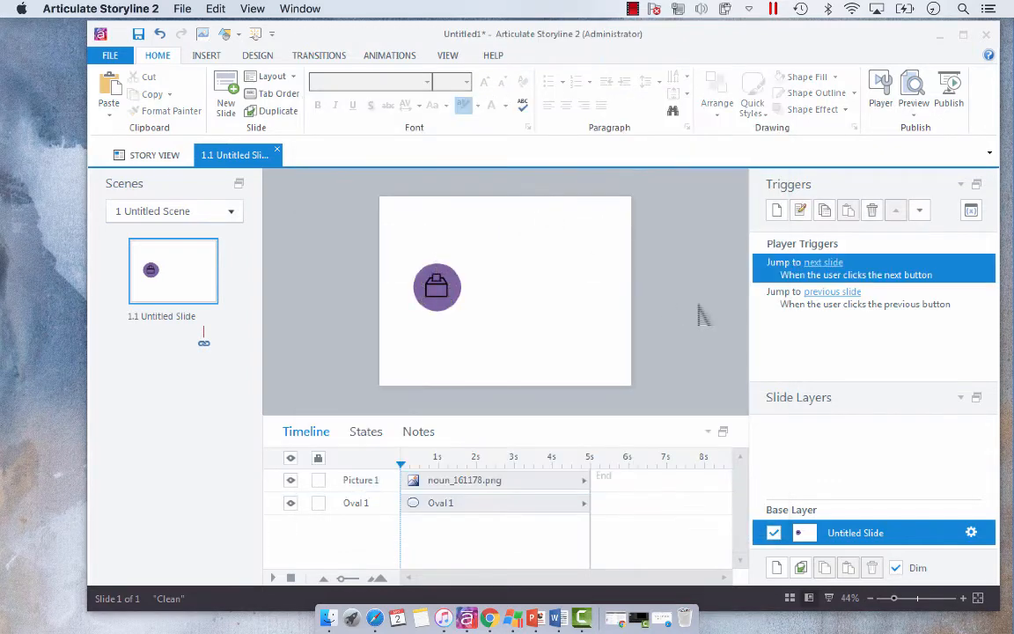
left_click(437, 286)
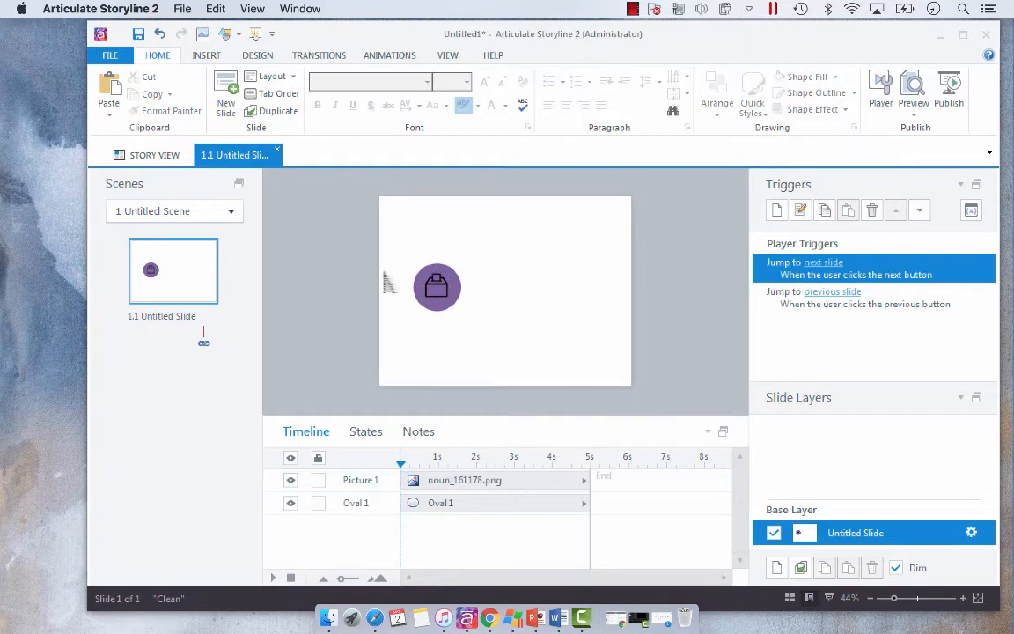
mouse_move(335, 289)
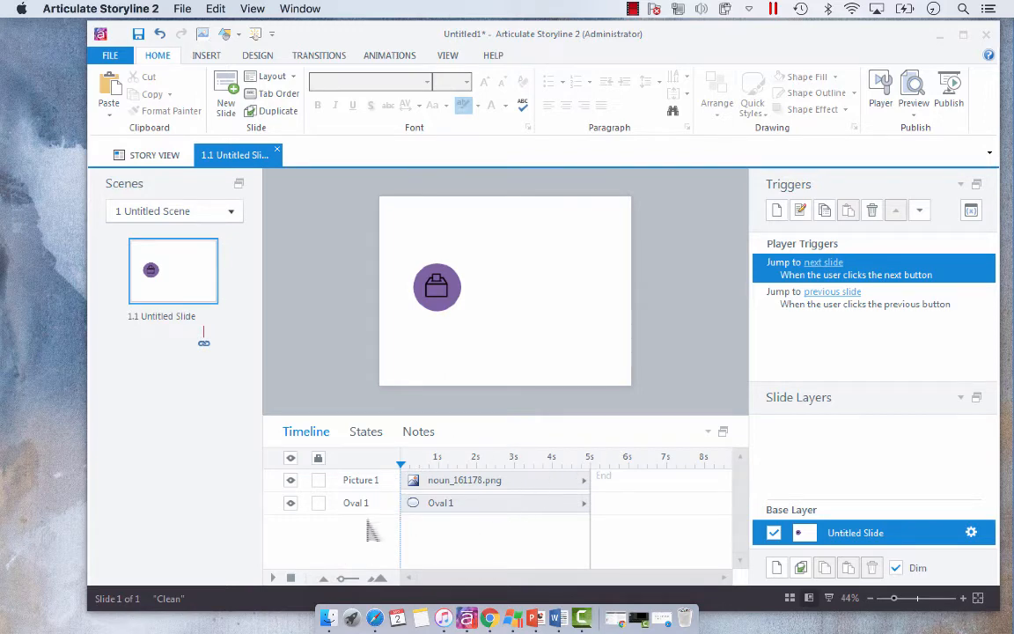
mouse_move(349, 349)
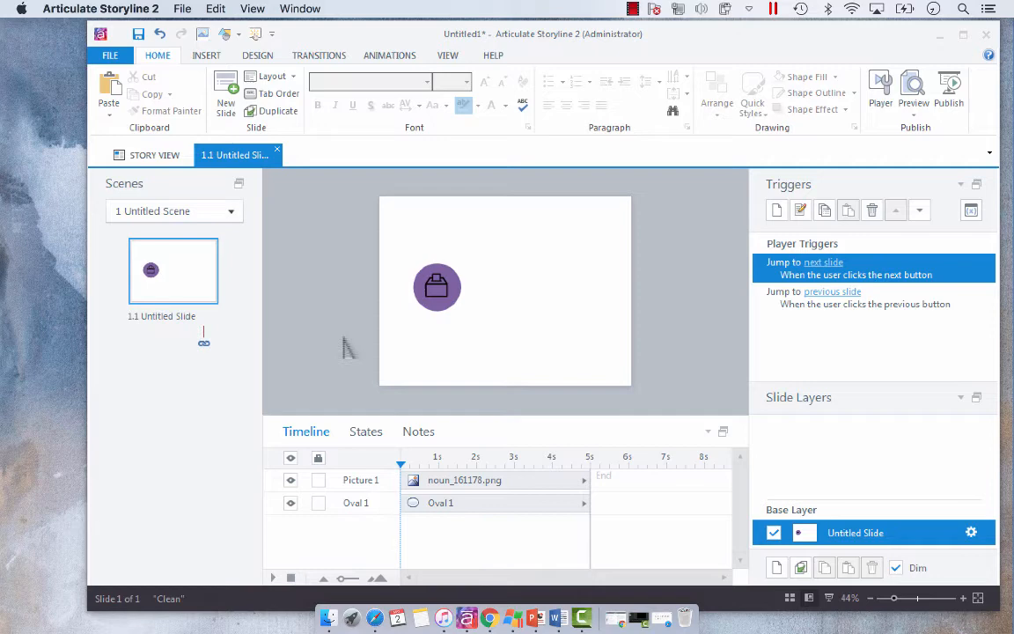
Step: Group the purple oval and padlock picture into Group 1
left_click(437, 287)
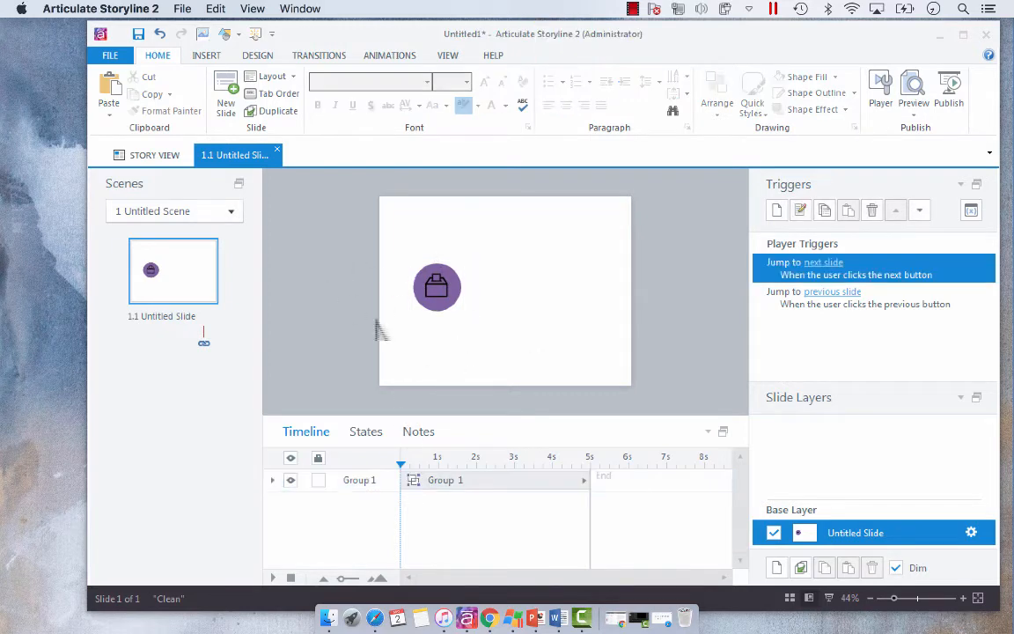
left_click(437, 287)
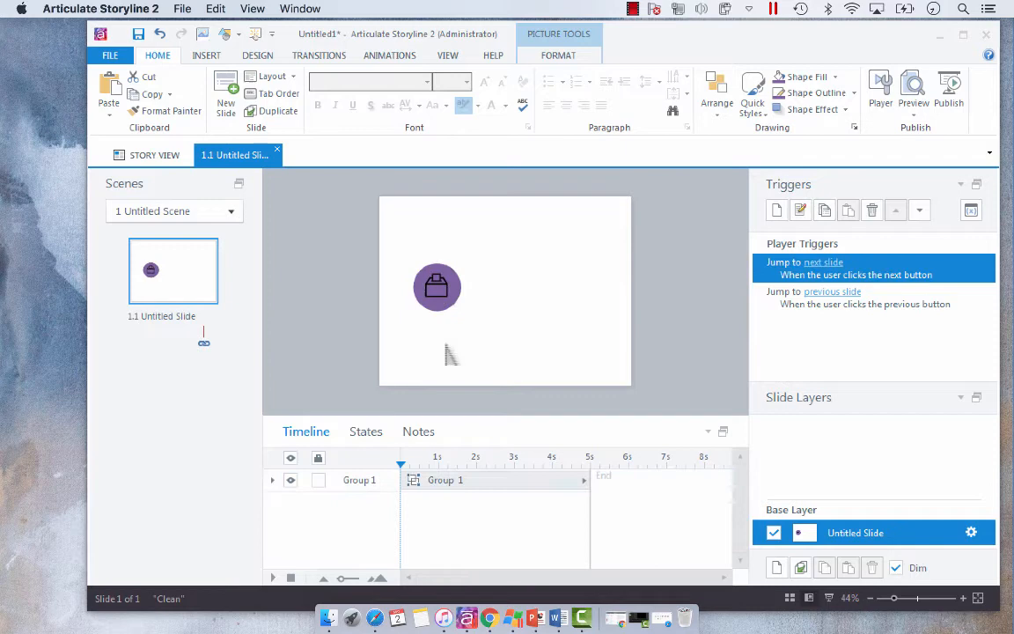
left_click(436, 285)
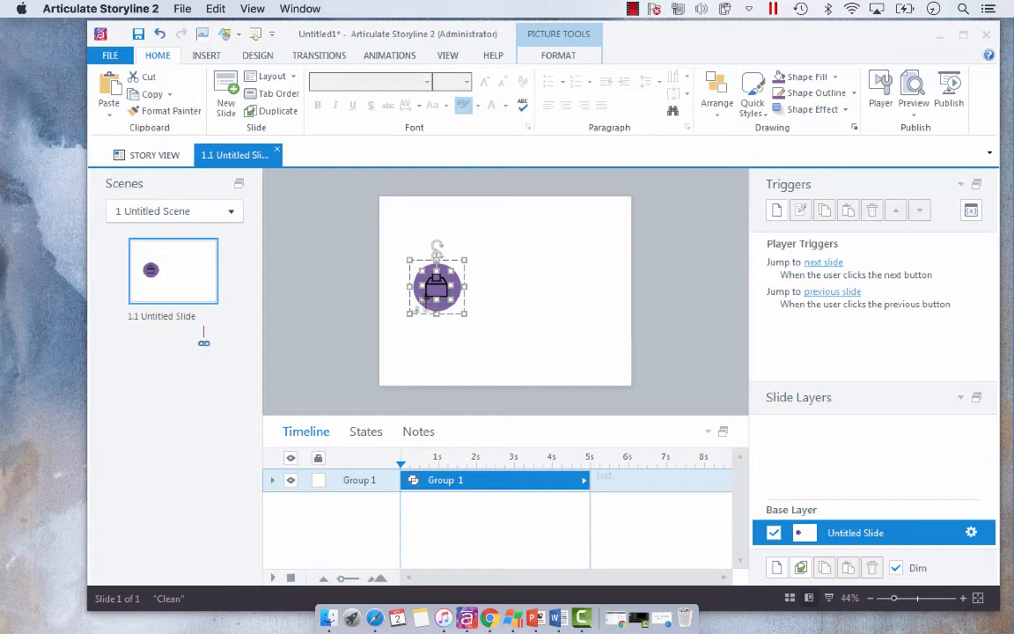
Step: Change the grouped picture to the checklist clipboard image from Downloads
right_click(436, 285)
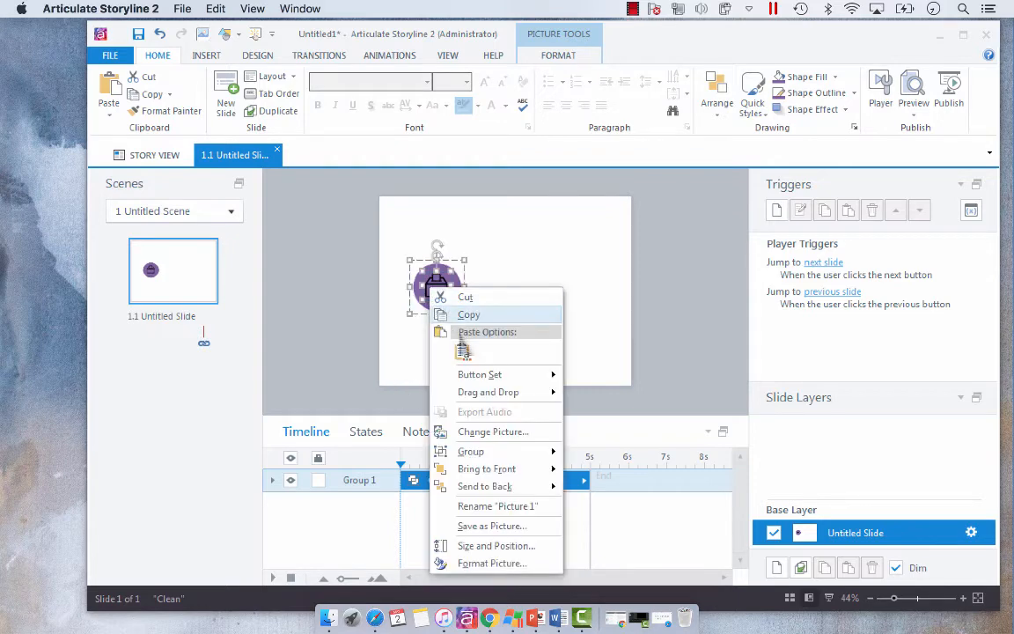
mouse_move(493, 431)
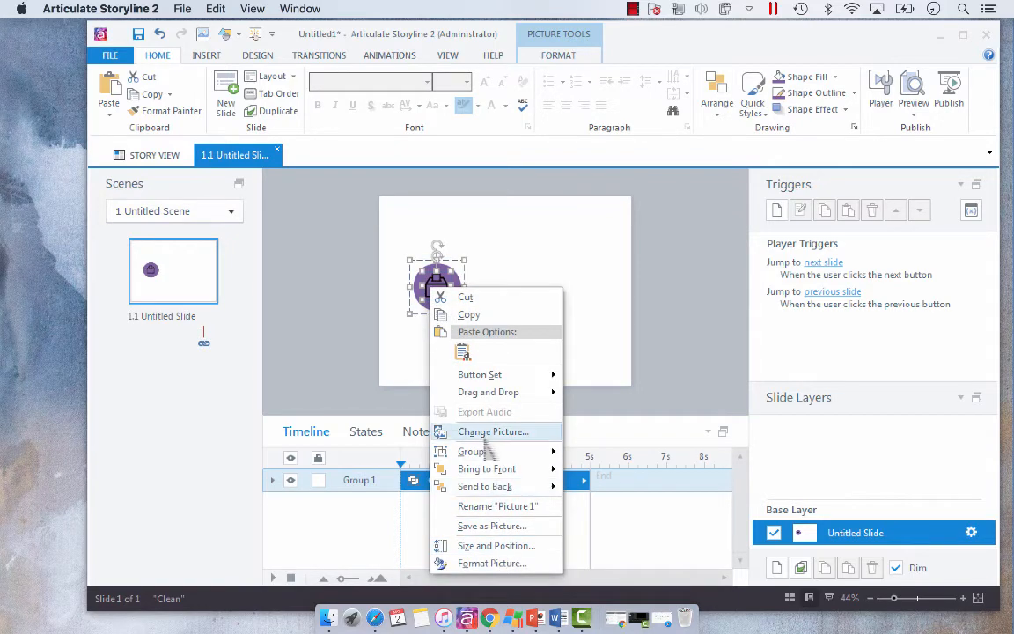
left_click(493, 431)
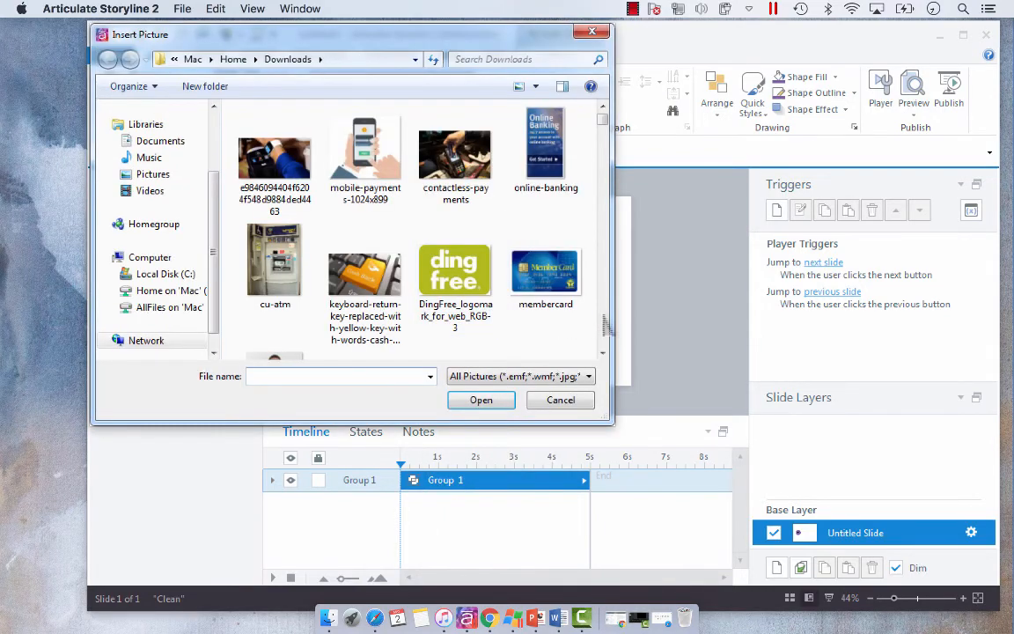
scroll("down", 3)
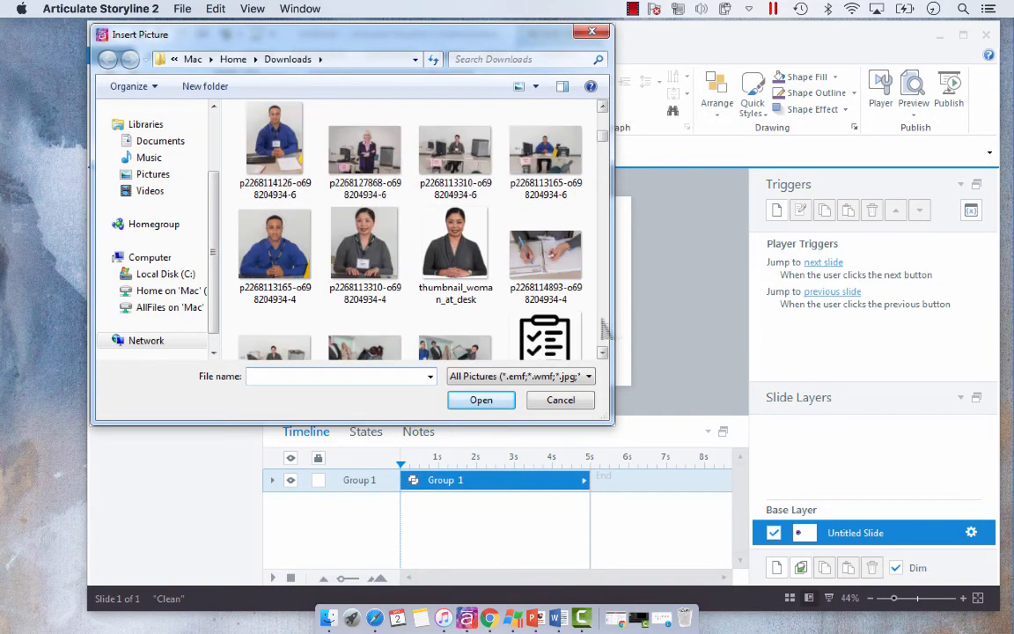
left_click(560, 400)
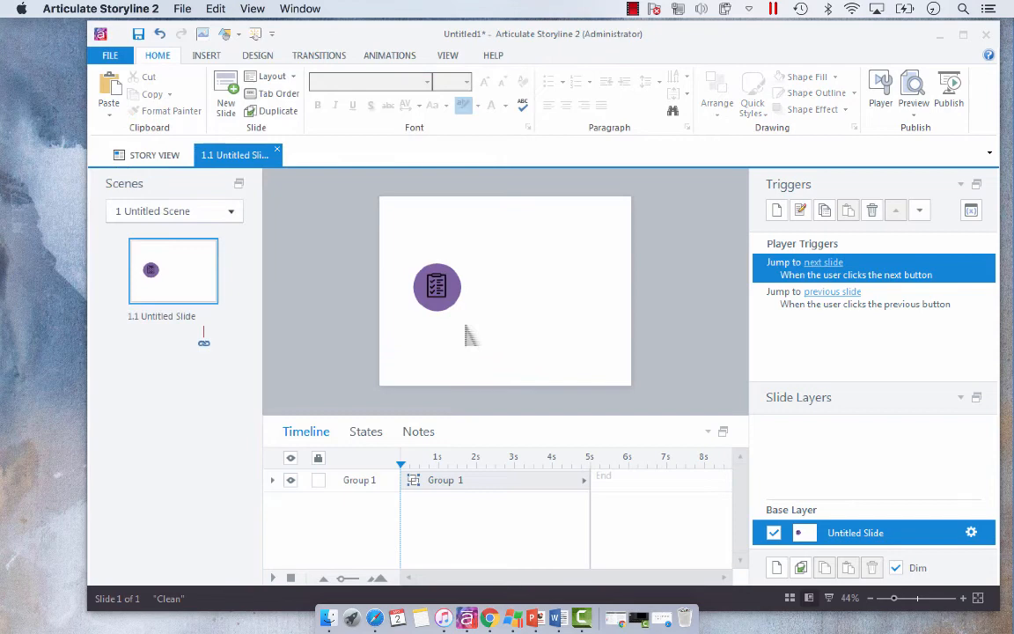
left_click(437, 285)
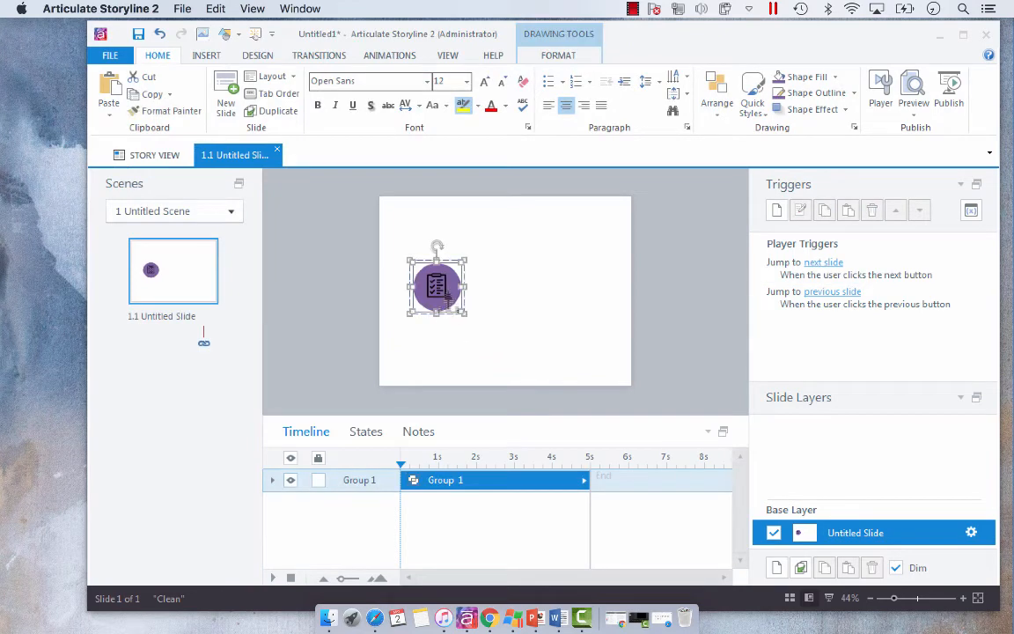
left_click(437, 288)
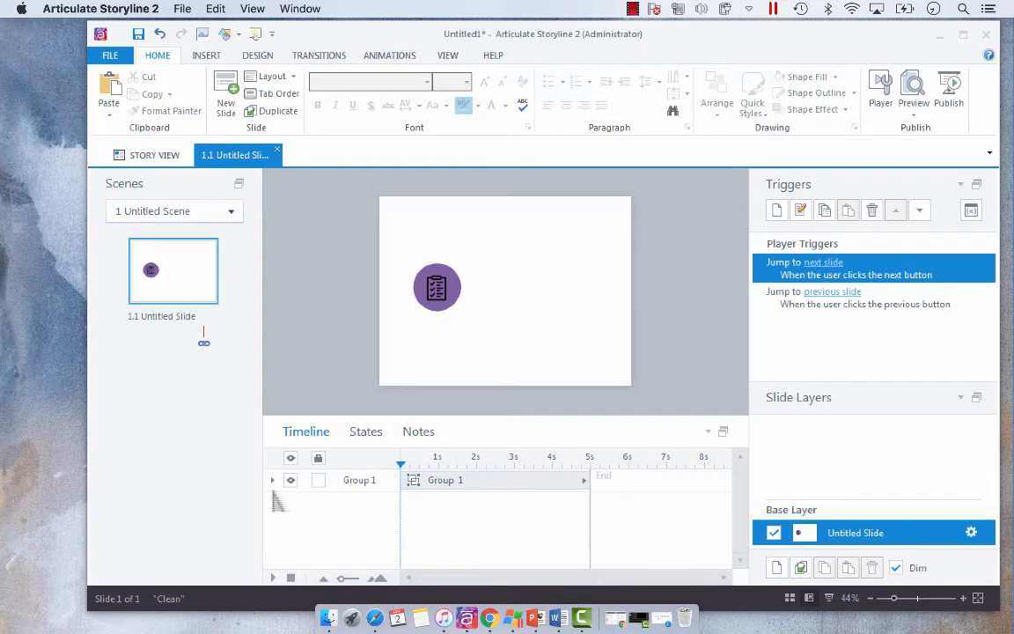
left_click(436, 289)
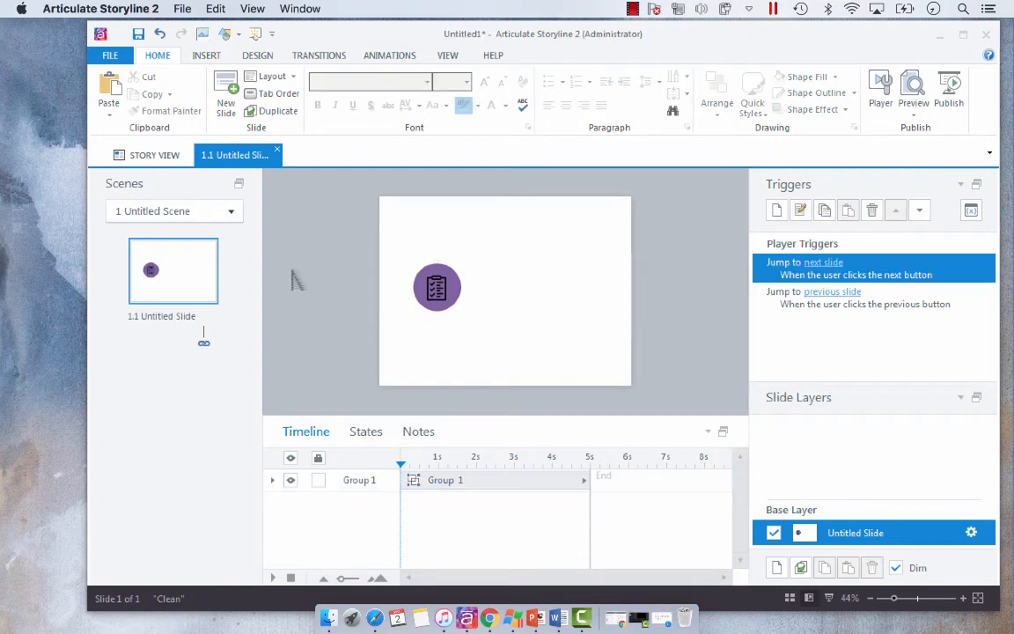
left_click(206, 55)
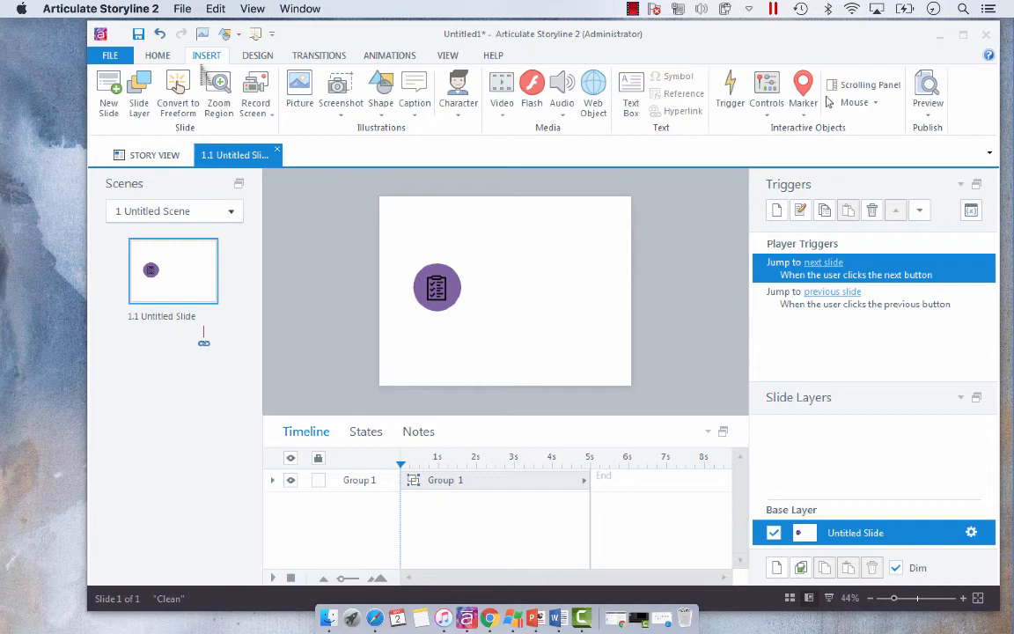
Step: Draw a blue rectangle right of the oval, add the checklist icon picture and start its label text
left_click(380, 88)
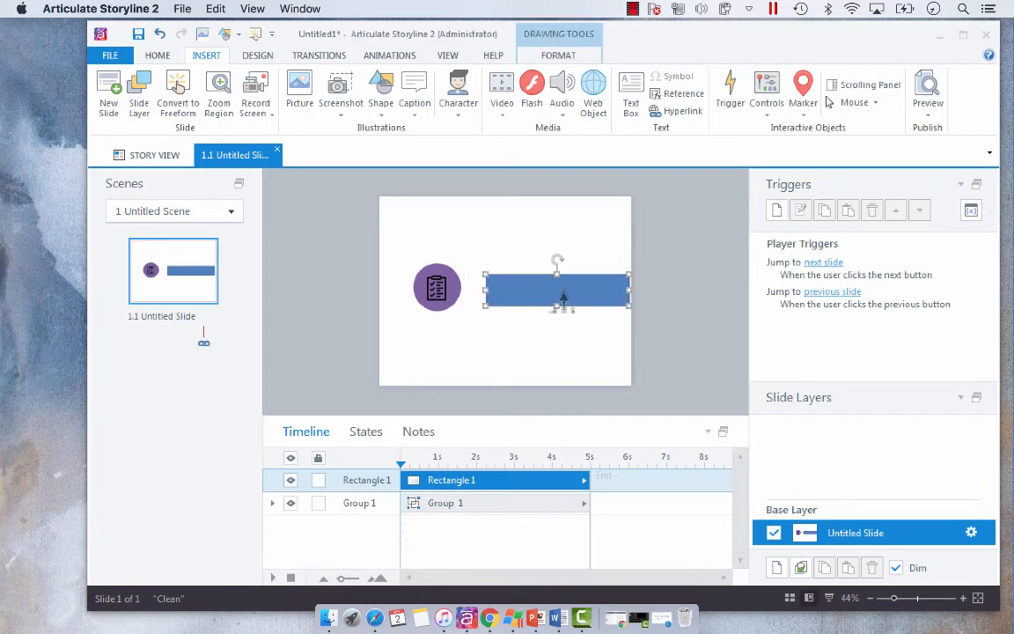
left_click(437, 287)
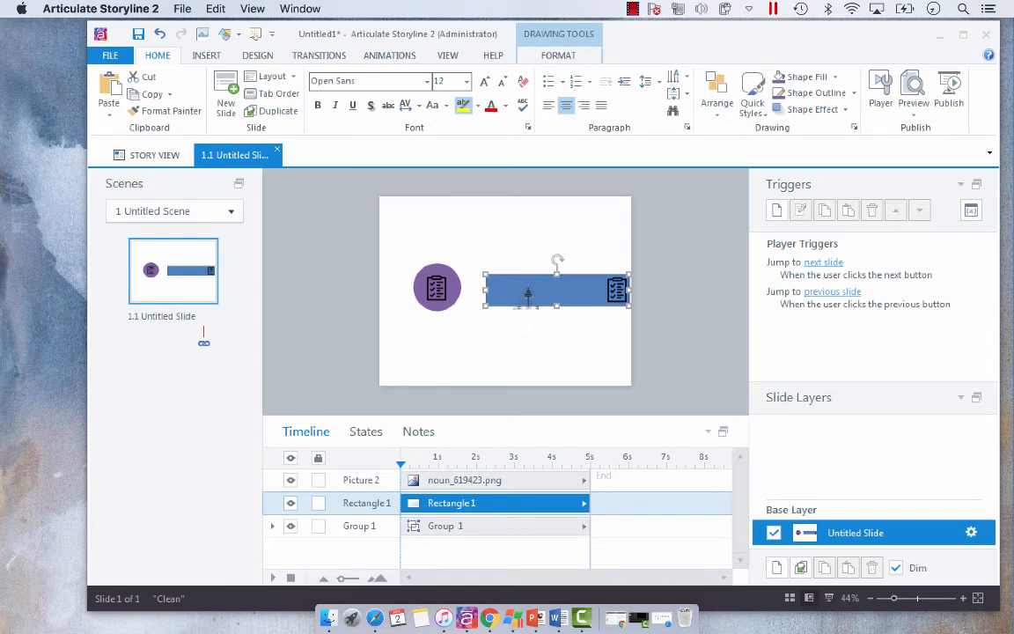
left_click(558, 54)
type("Quality Assurance Checklist")
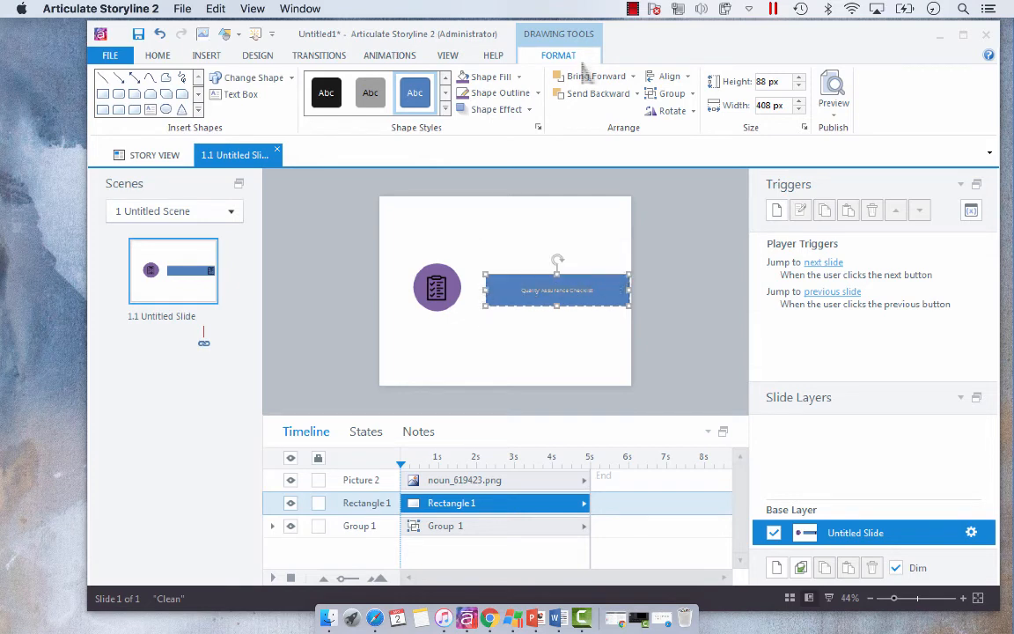
Step: Enlarge and bold the 'Quality Assurance Checklist' label, then group the rectangle with its icon
left_click(159, 55)
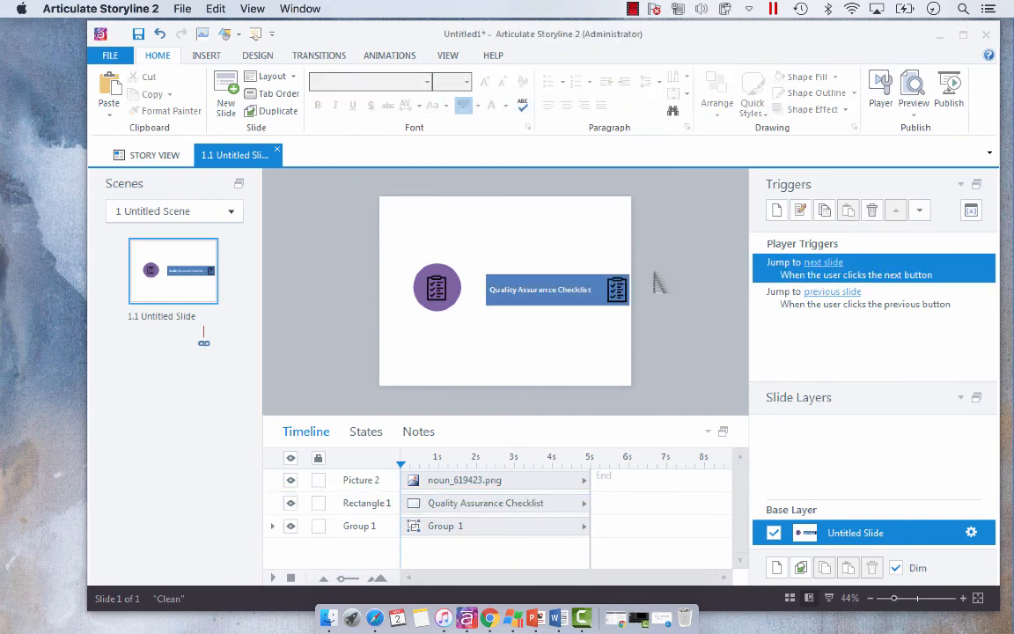
left_click(538, 289)
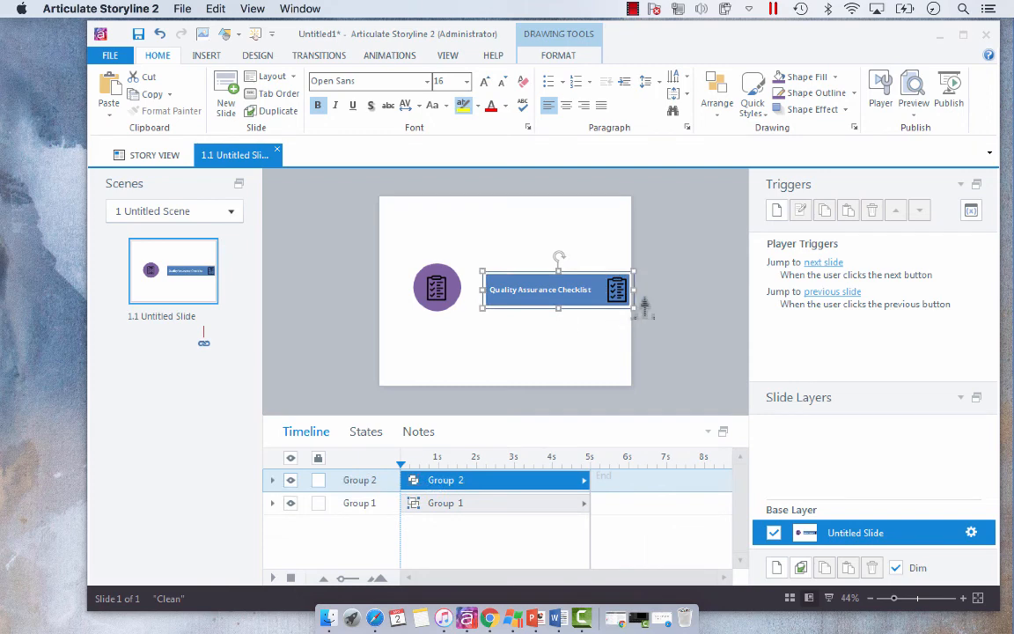
Step: Confirm the rectangle button group as Group 2 beside the checklist circle
left_click(856, 268)
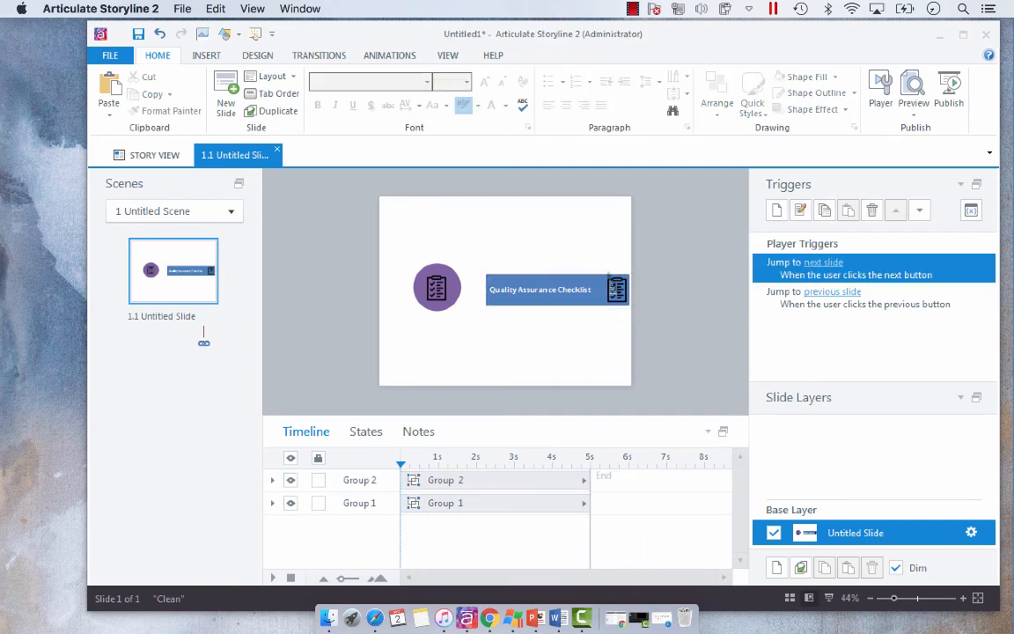
left_click(541, 289)
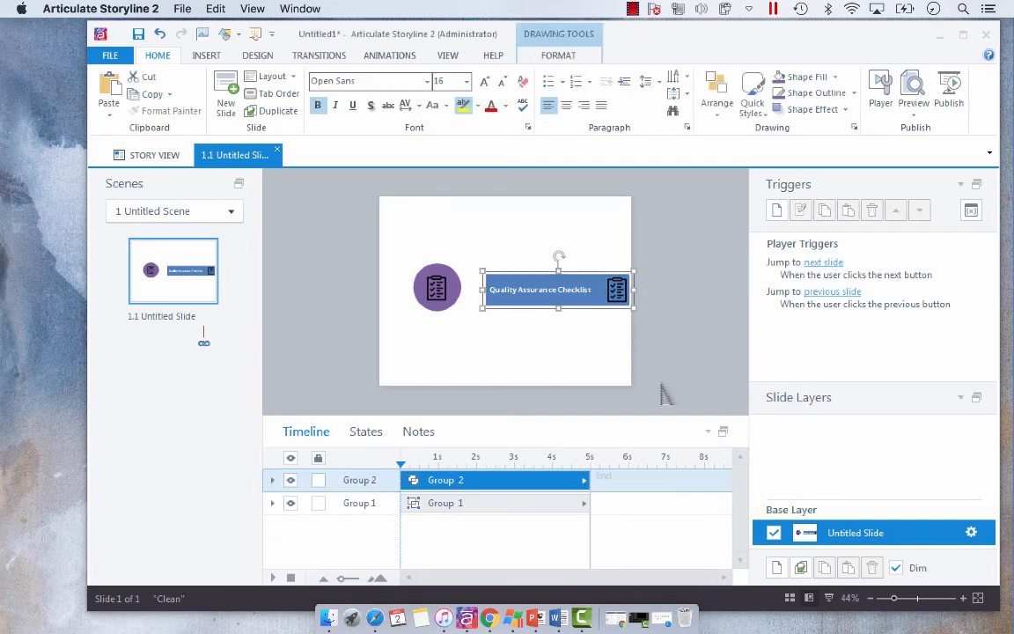
mouse_move(690, 355)
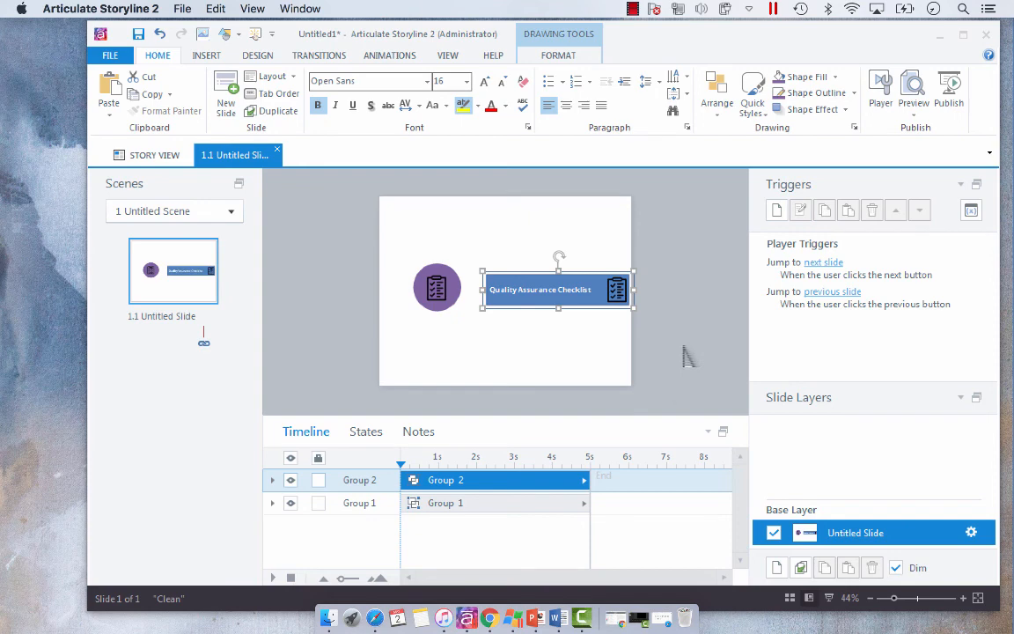